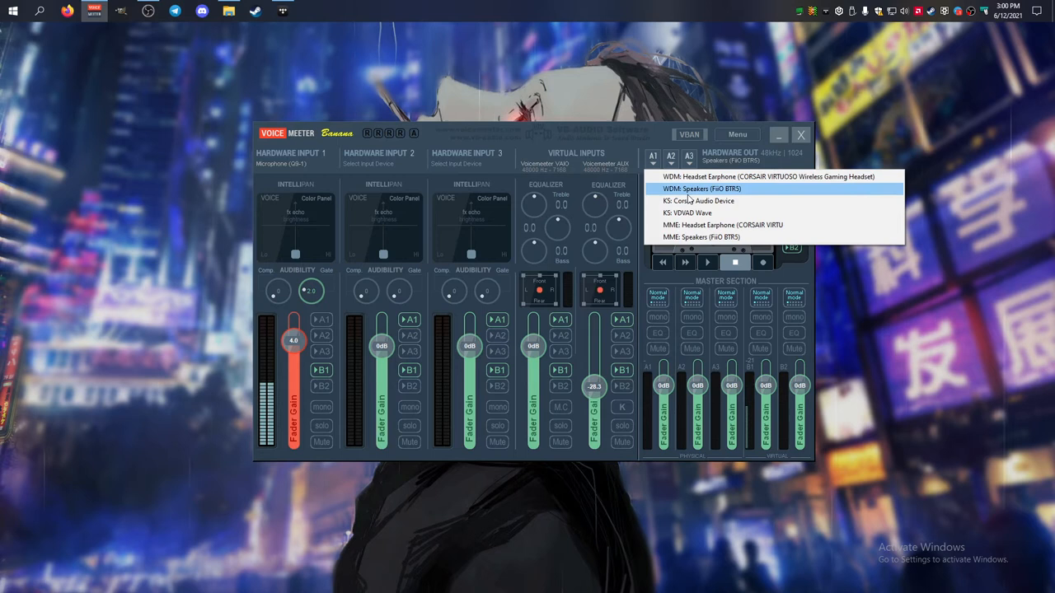
{"action": "mouse_move", "coordinate": [722, 197]}
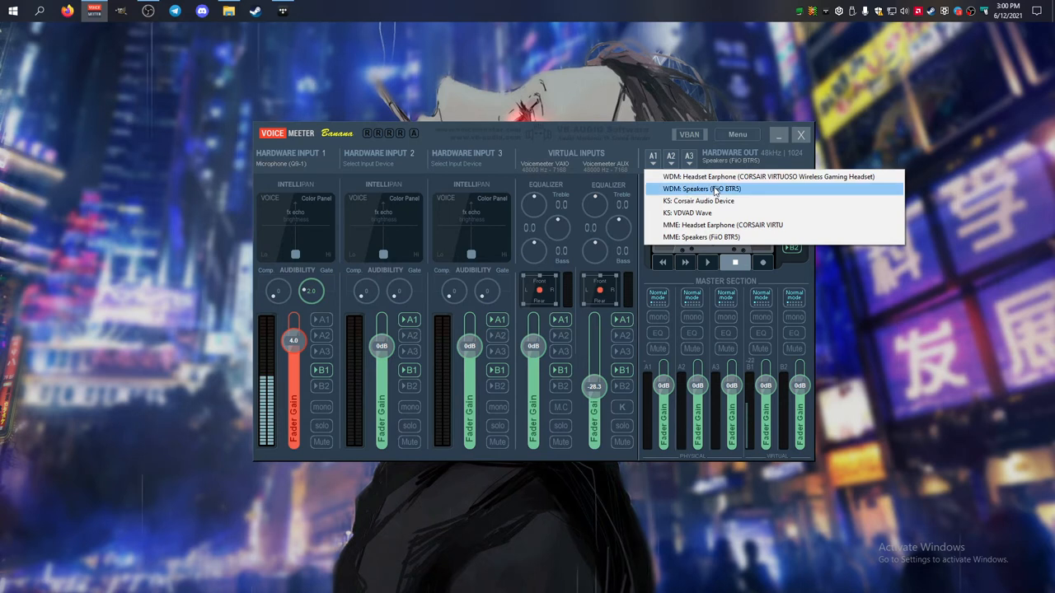
{"action": "mouse_move", "coordinate": [698, 191]}
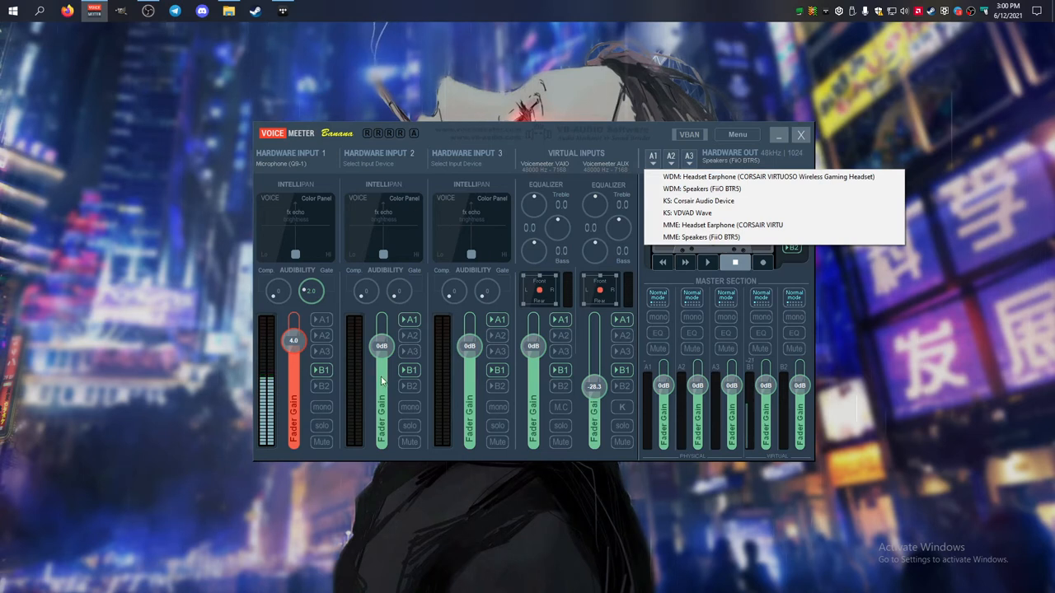
{"action": "mouse_move", "coordinate": [610, 316]}
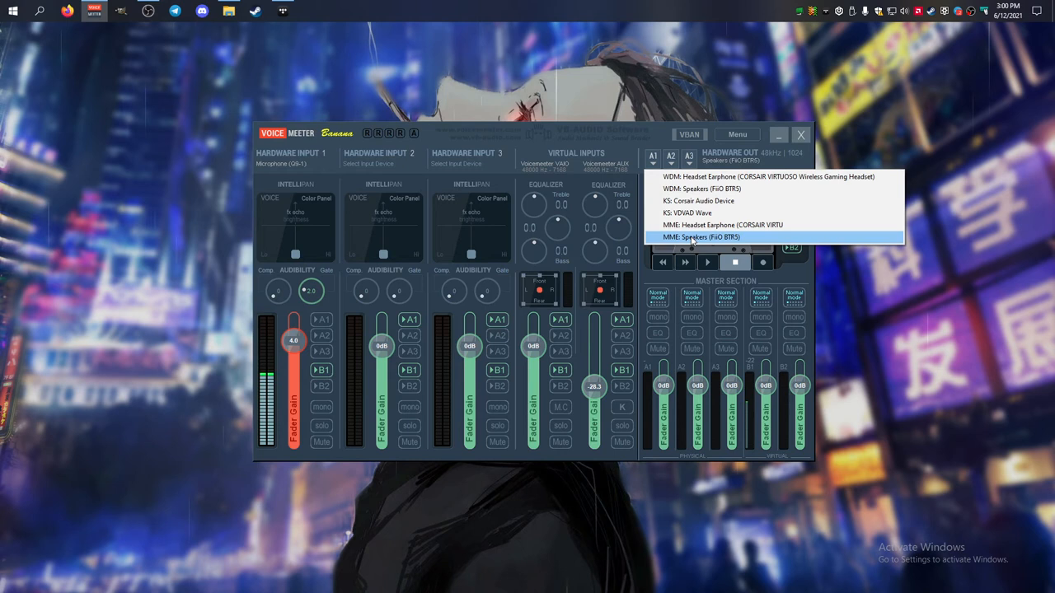
{"action": "mouse_move", "coordinate": [701, 225]}
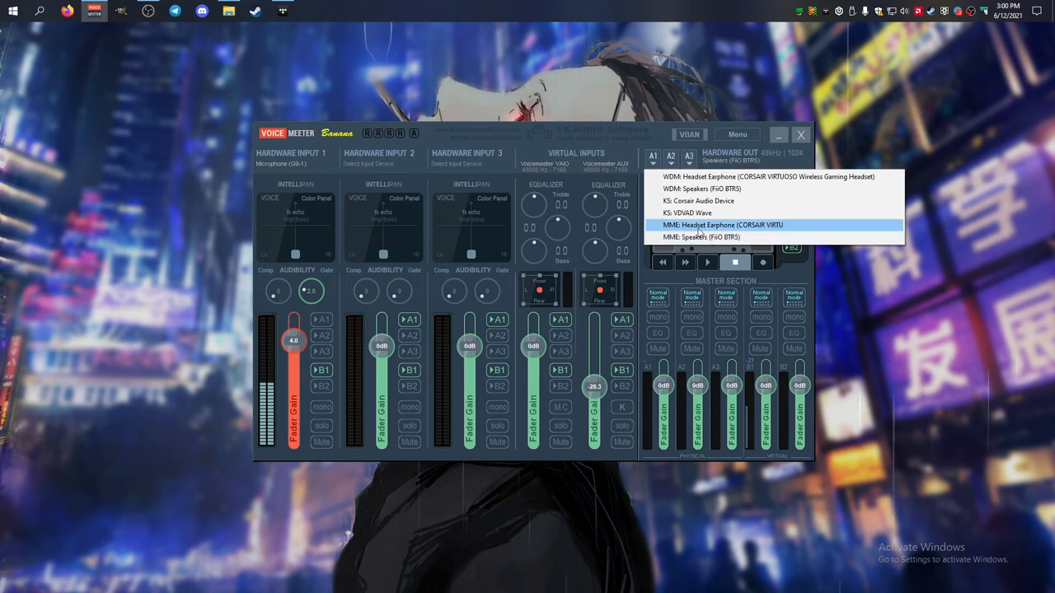
{"action": "mouse_move", "coordinate": [700, 237]}
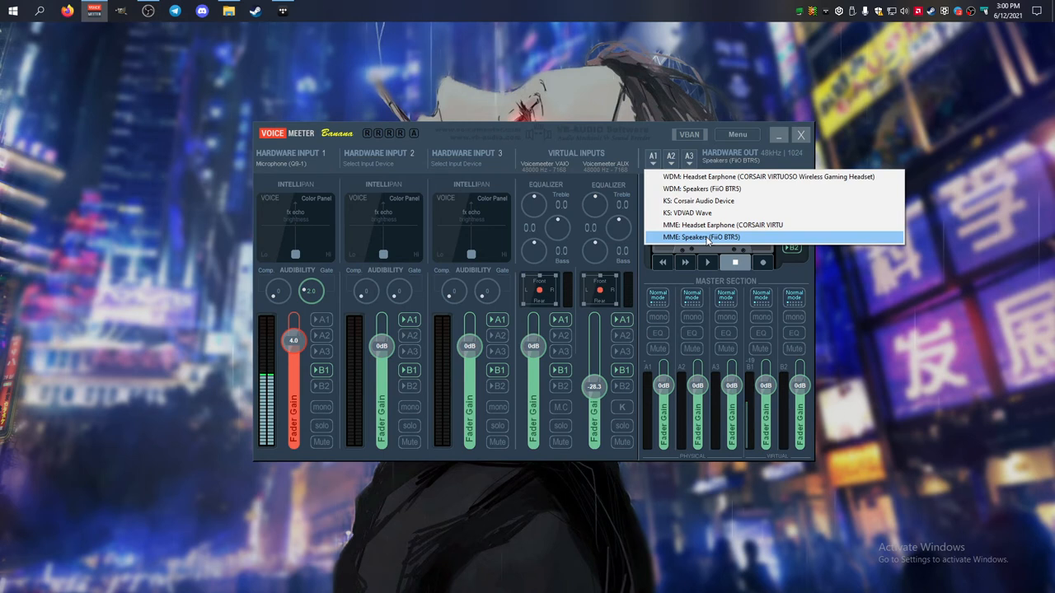
{"action": "mouse_move", "coordinate": [188, 171]}
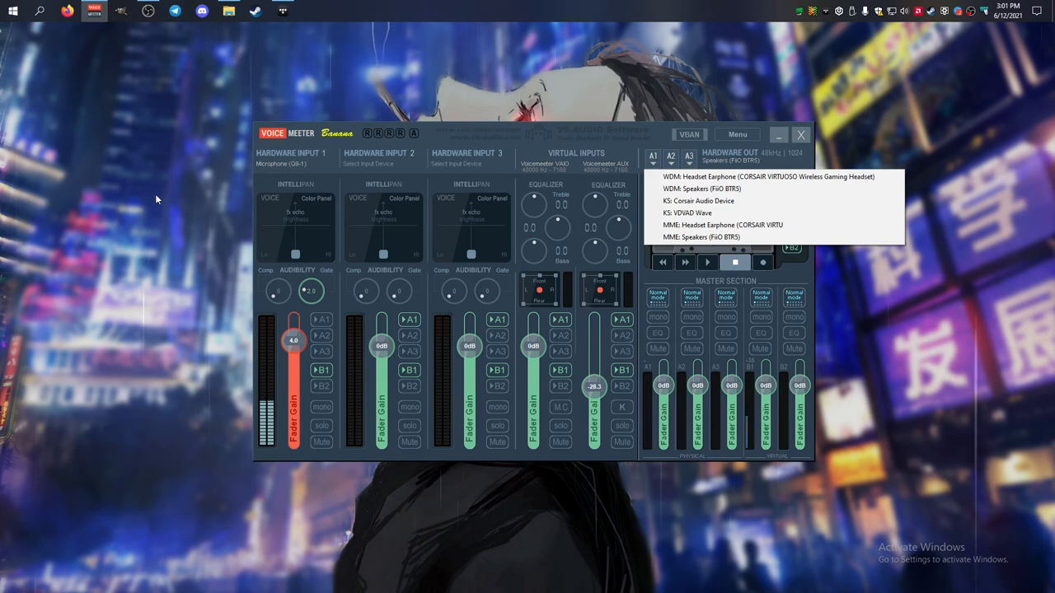
{"action": "mouse_move", "coordinate": [981, 338]}
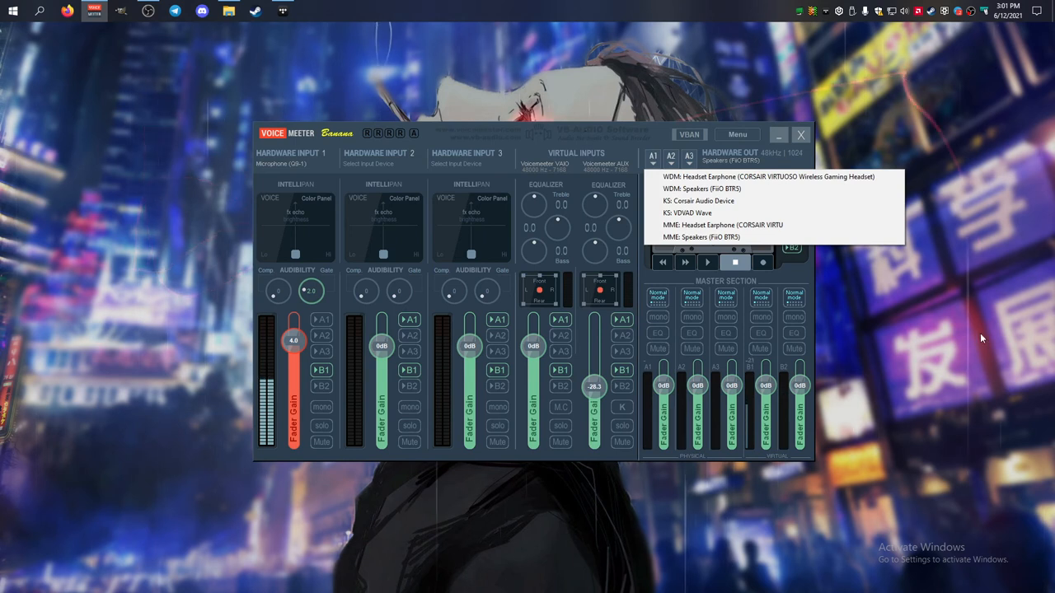